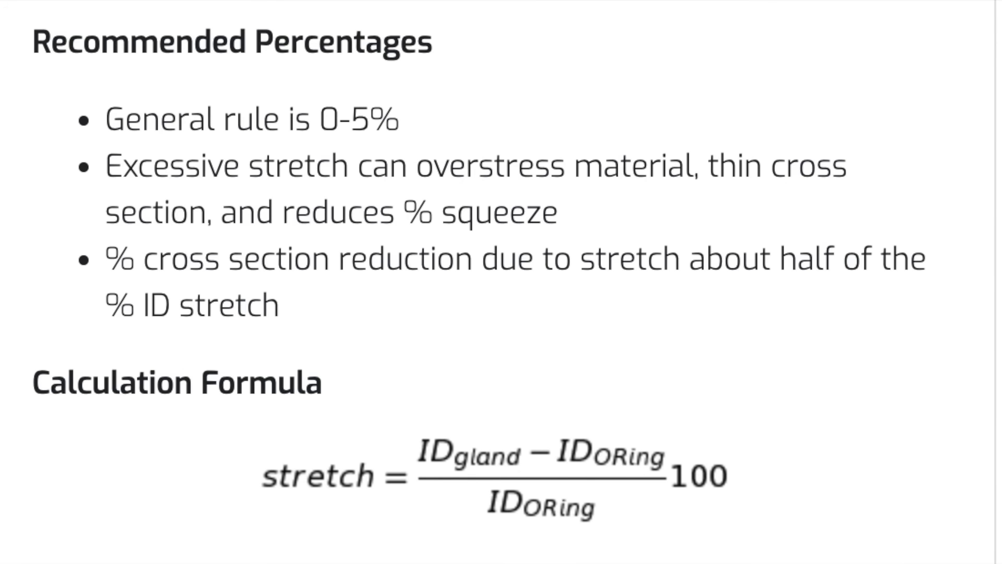
pyautogui.scroll(-3)
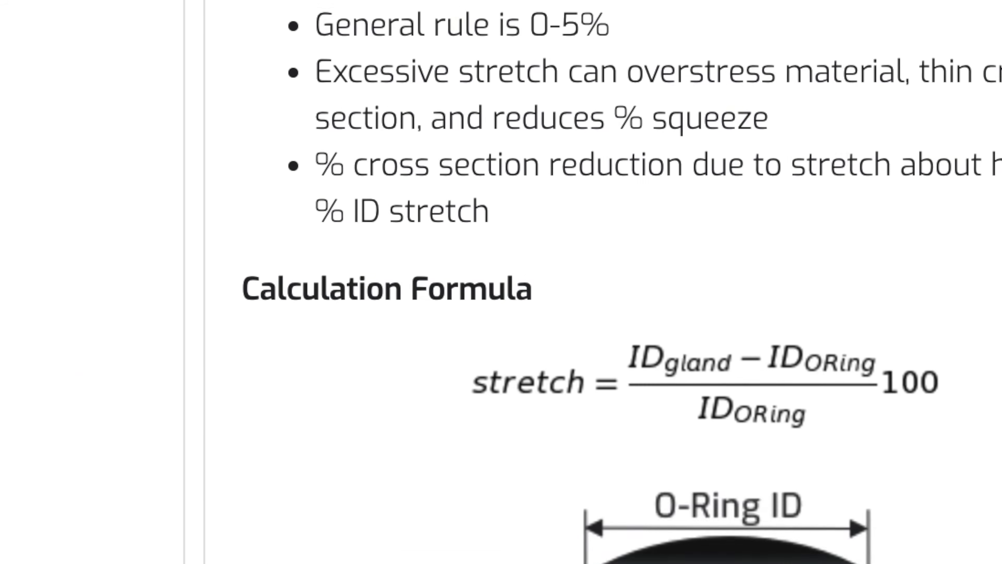
pyautogui.scroll(-3)
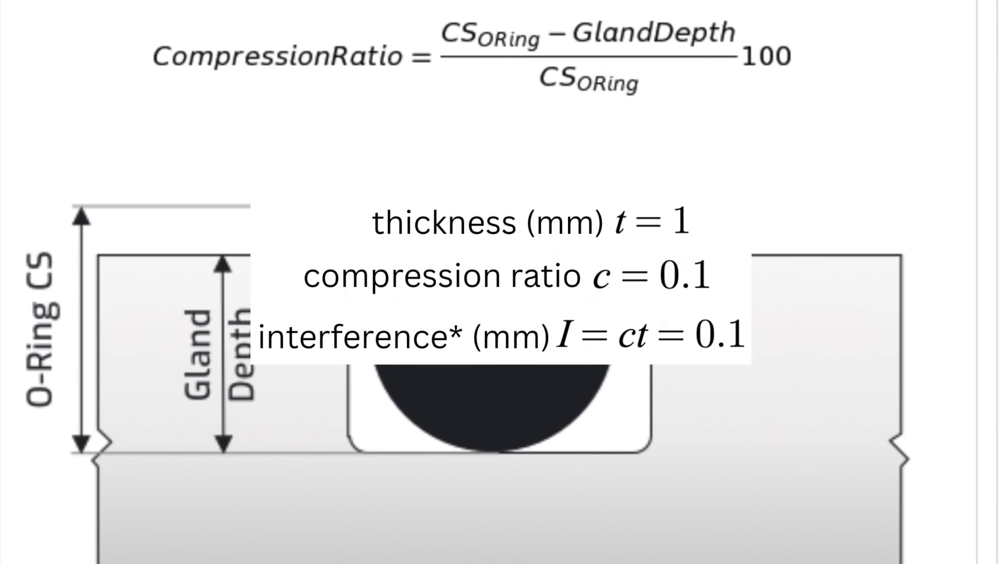